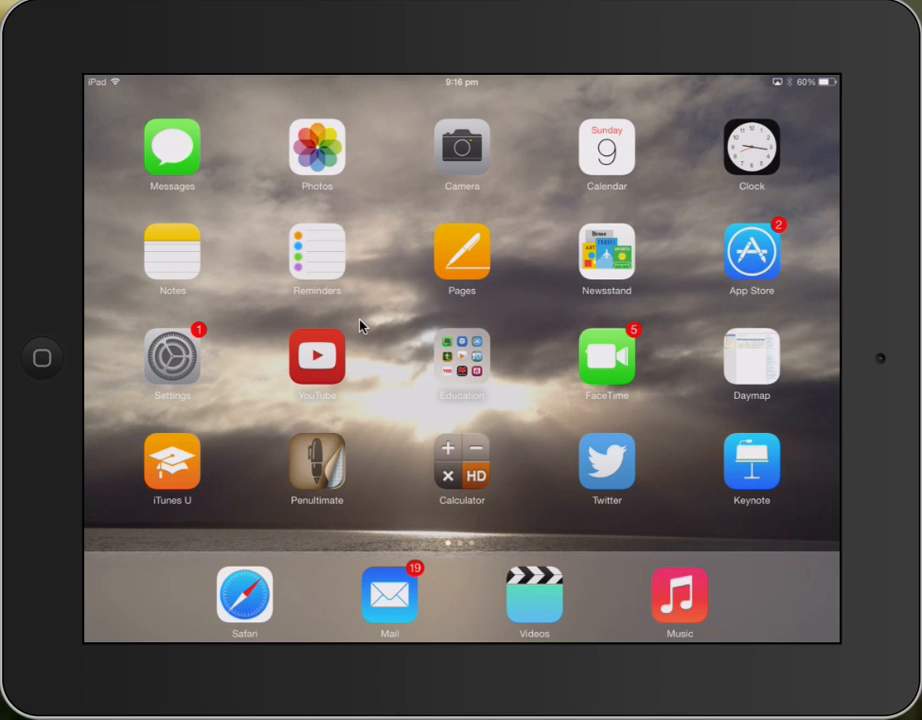
Step: Start icon rearranging and drag Keynote onto Pages to form a new Productivity folder
scroll("left", 3)
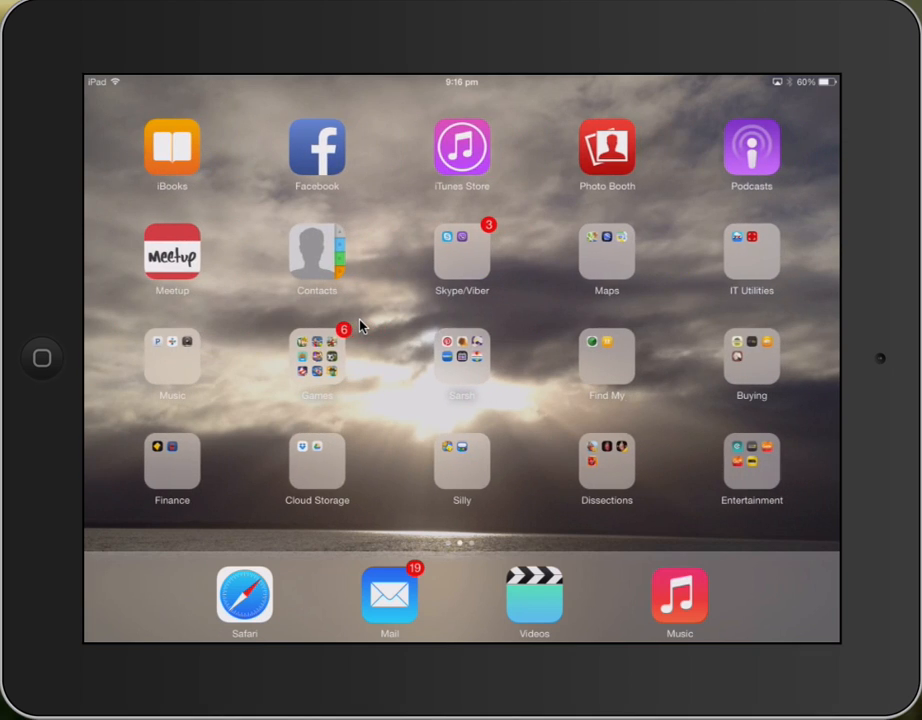
mouse_move(456, 252)
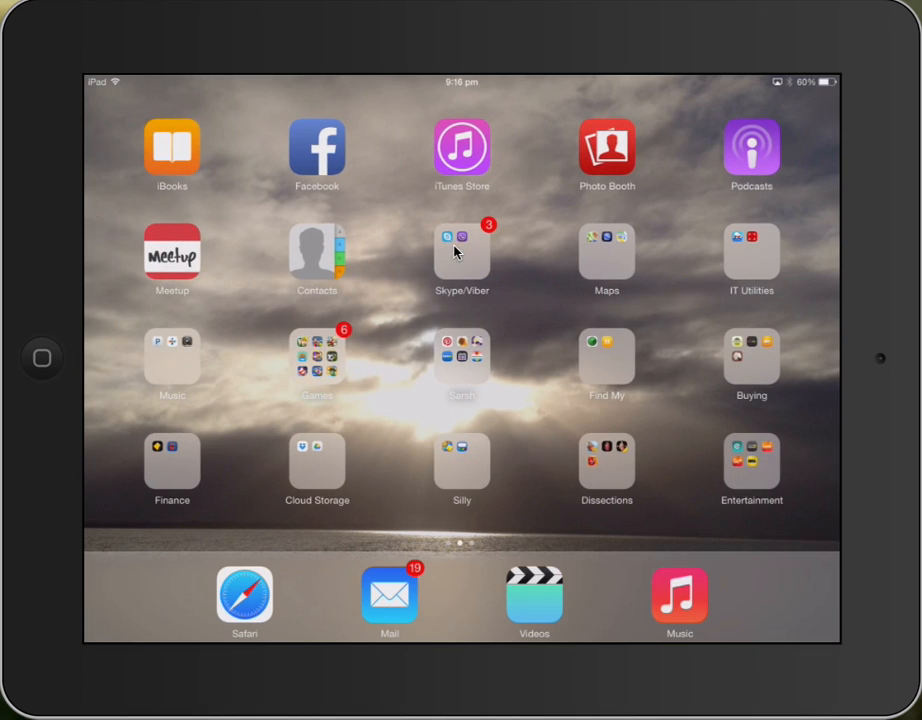
mouse_move(448, 378)
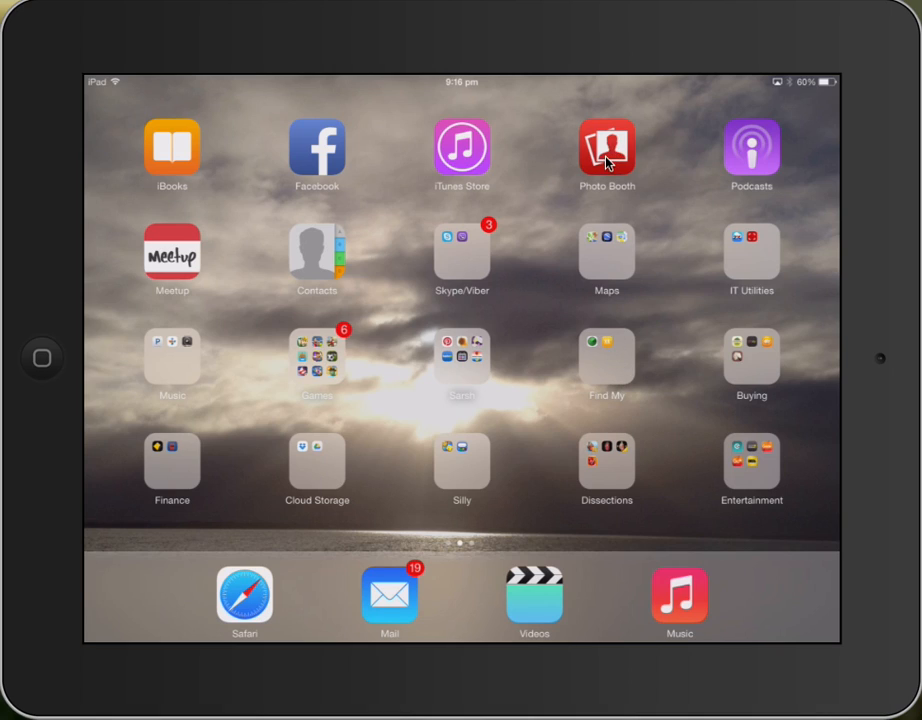
mouse_move(484, 160)
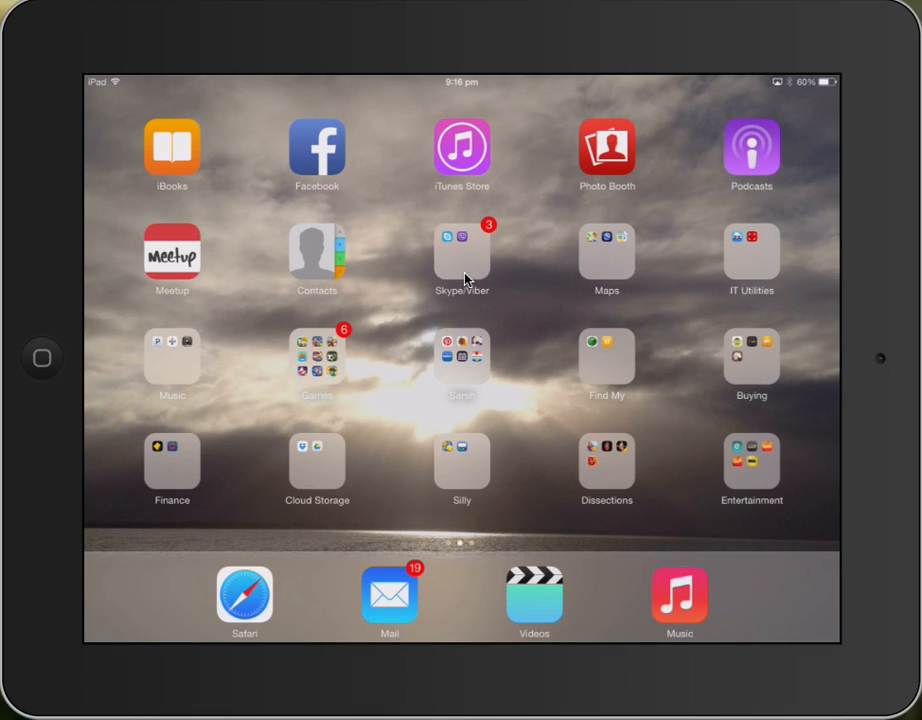
mouse_move(616, 270)
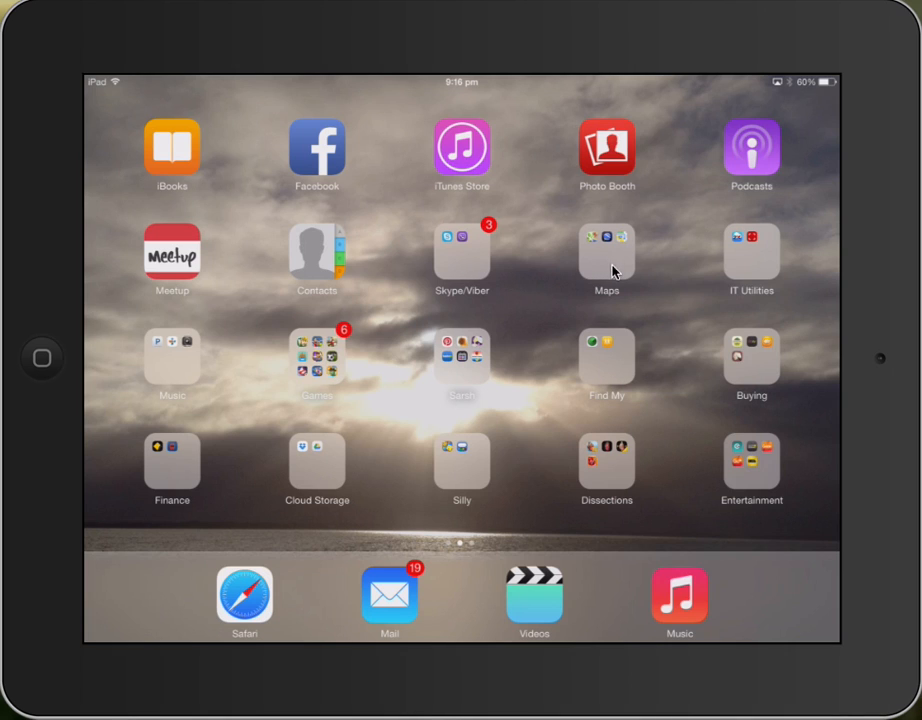
left_click(608, 256)
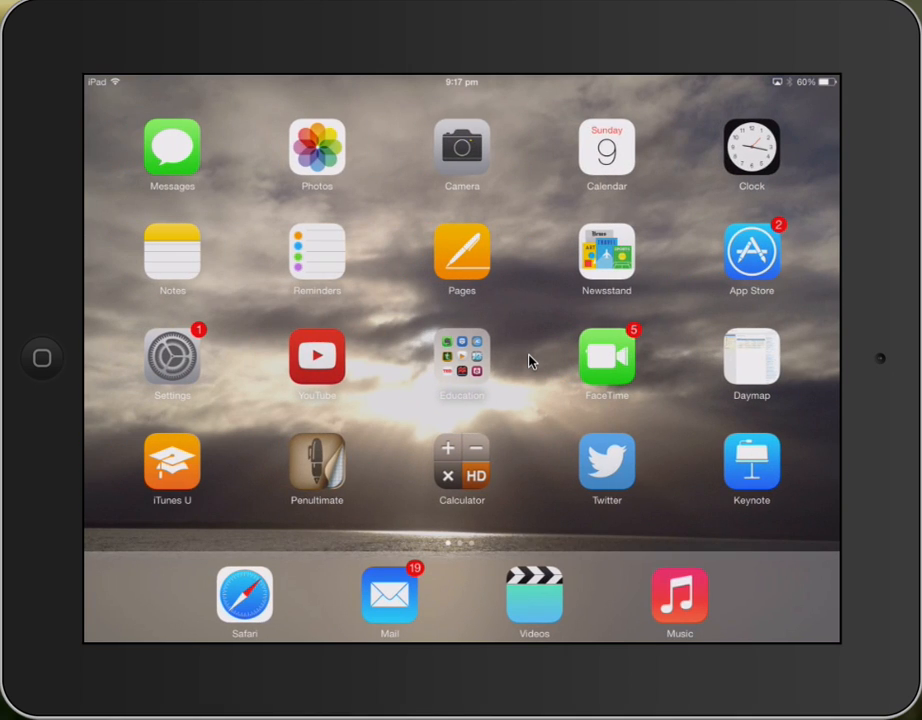
mouse_move(466, 276)
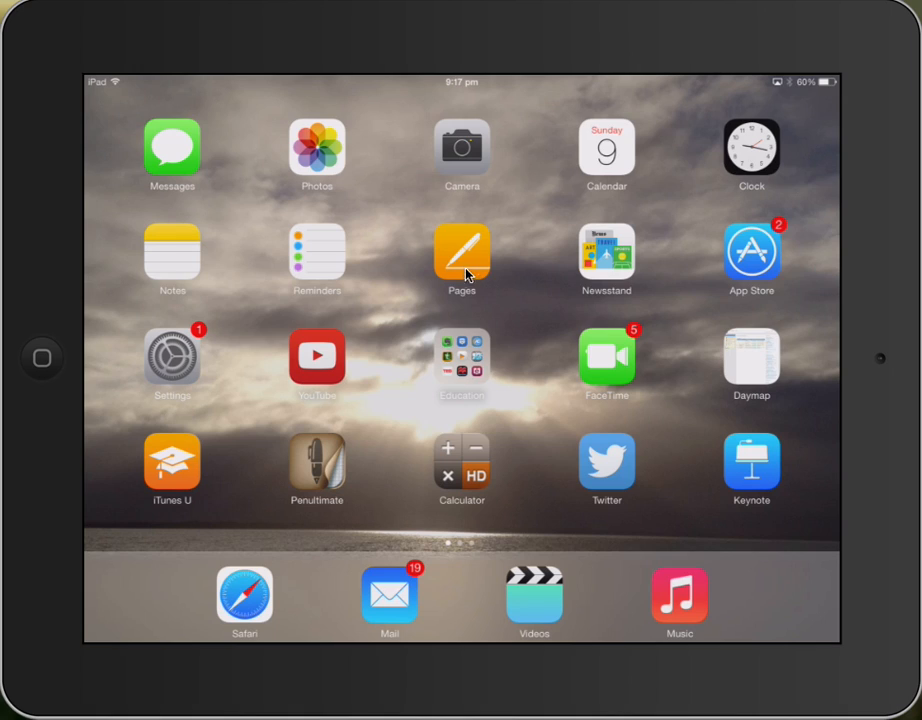
mouse_move(456, 232)
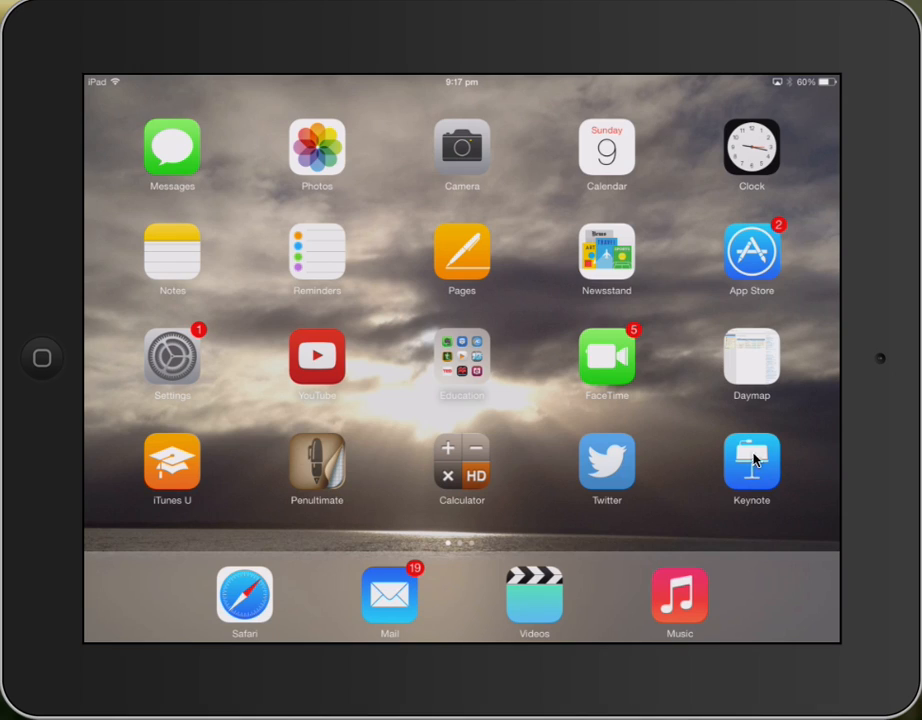
mouse_move(518, 320)
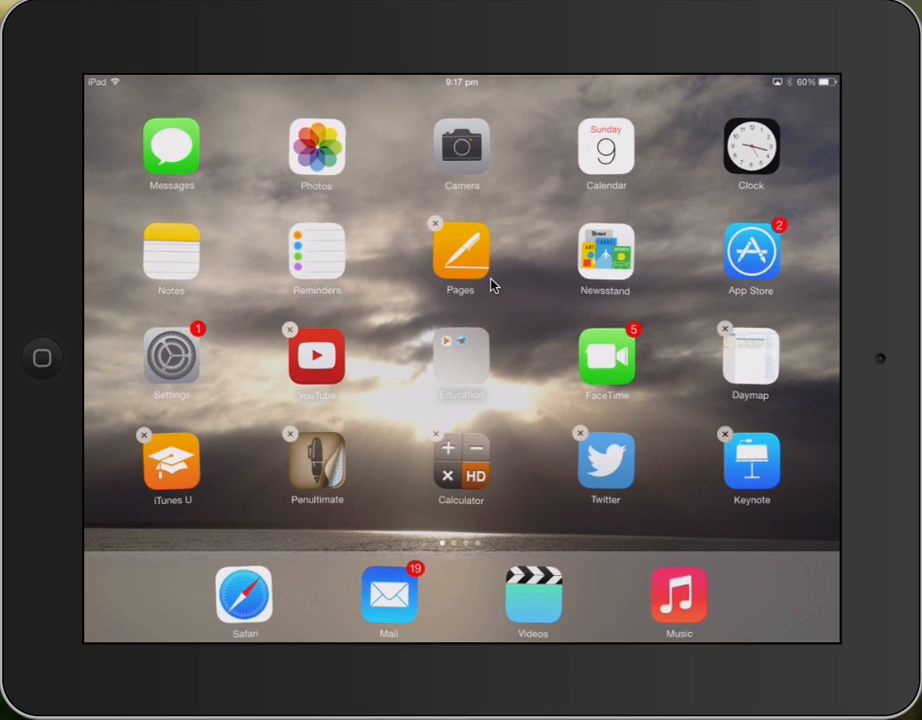
mouse_move(510, 264)
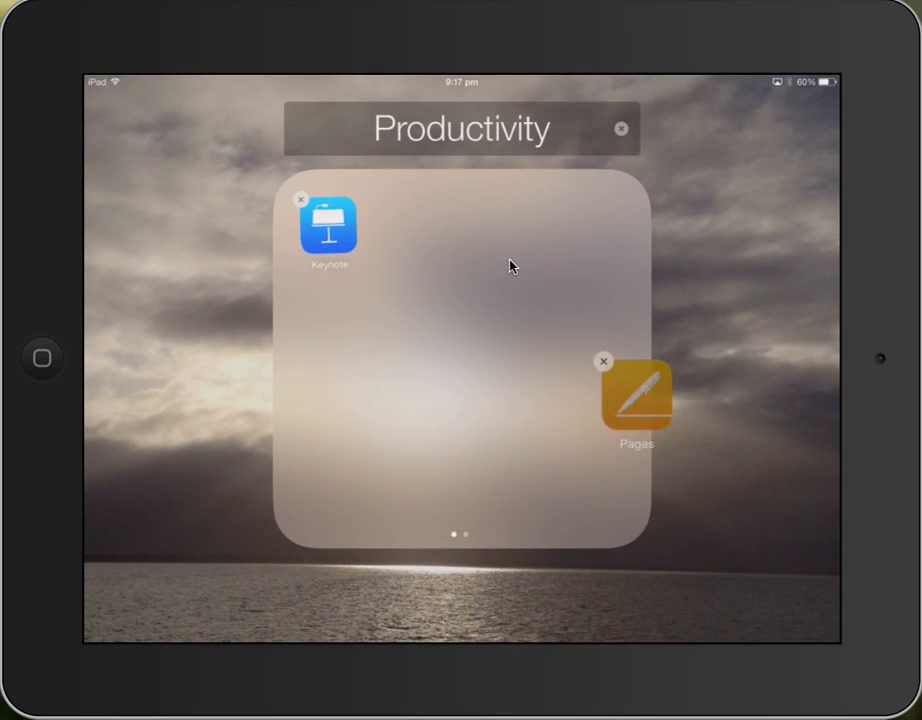
Step: Drop Pages beside Keynote in the open Productivity folder and begin editing its name
left_click_drag(636, 400, 458, 240)
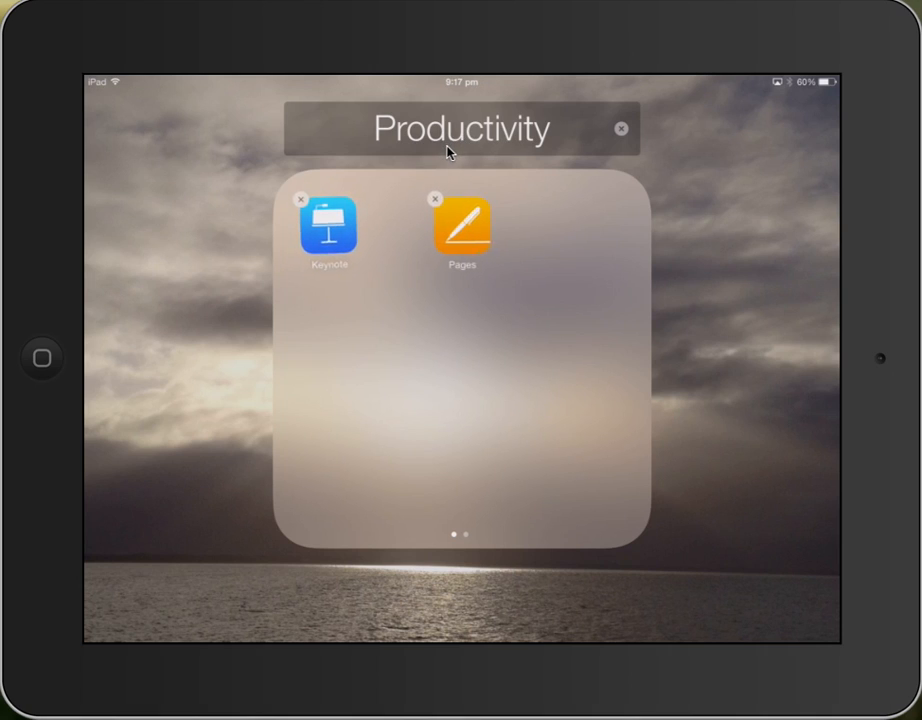
left_click(620, 128)
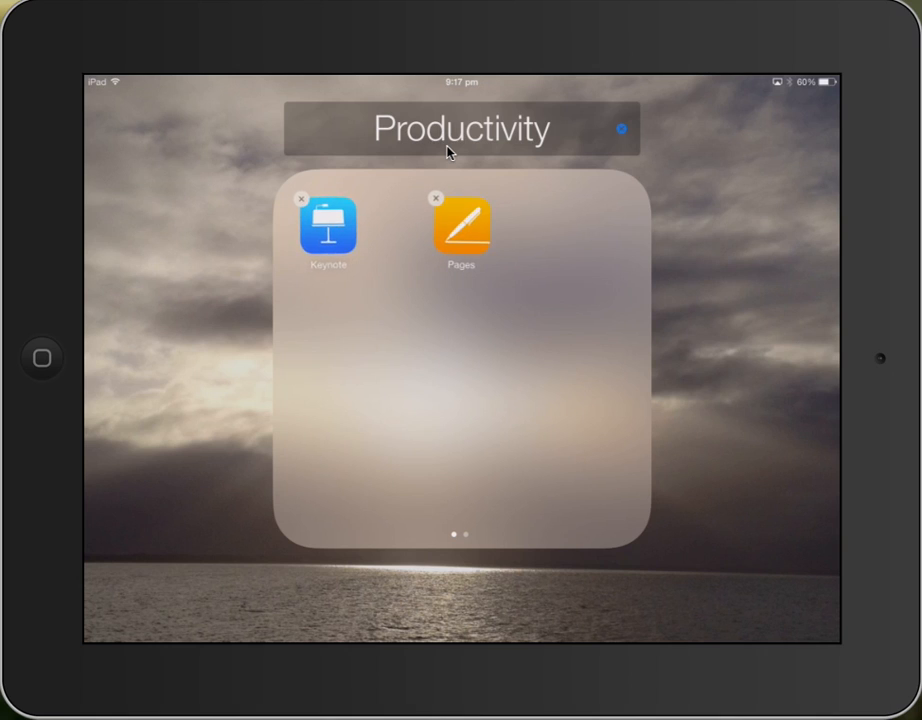
Step: Clear the folder name and begin typing the new name 'Pages and keynote'
left_click(460, 128)
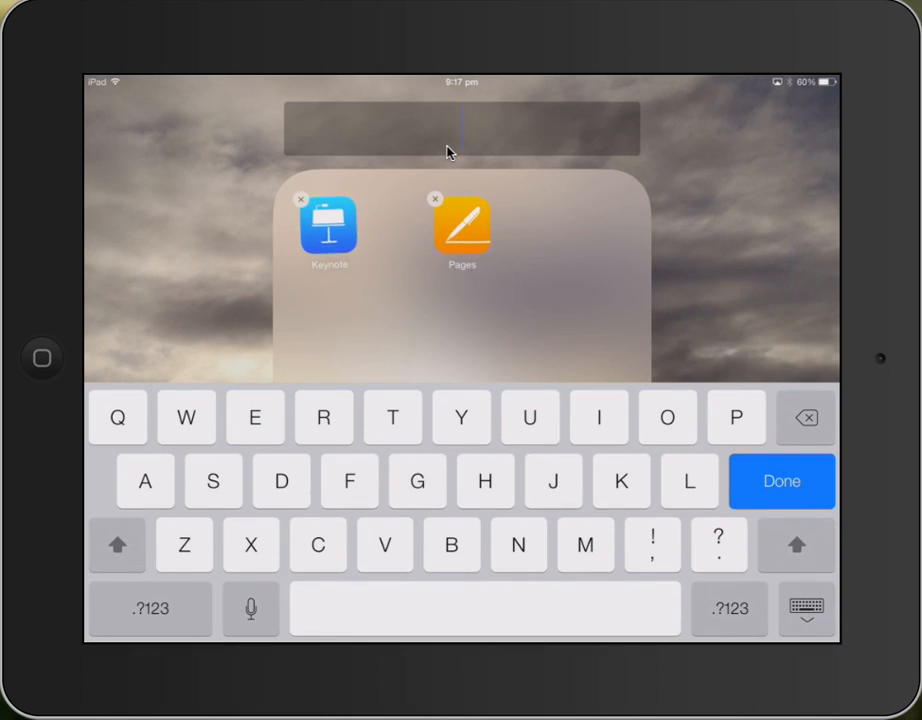
type("Pages and keynote")
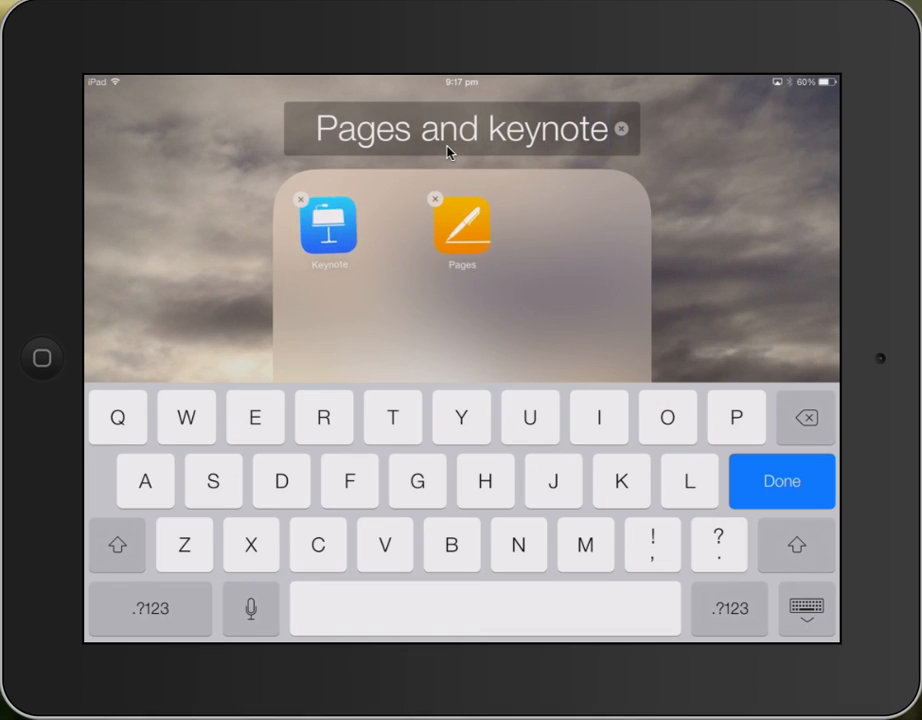
mouse_move(540, 156)
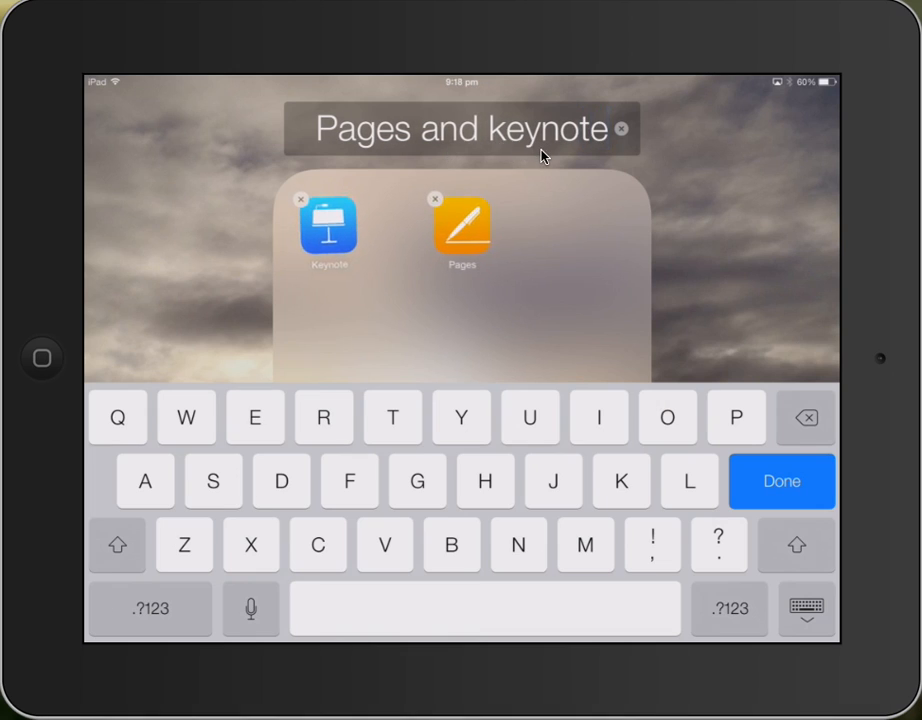
mouse_move(580, 138)
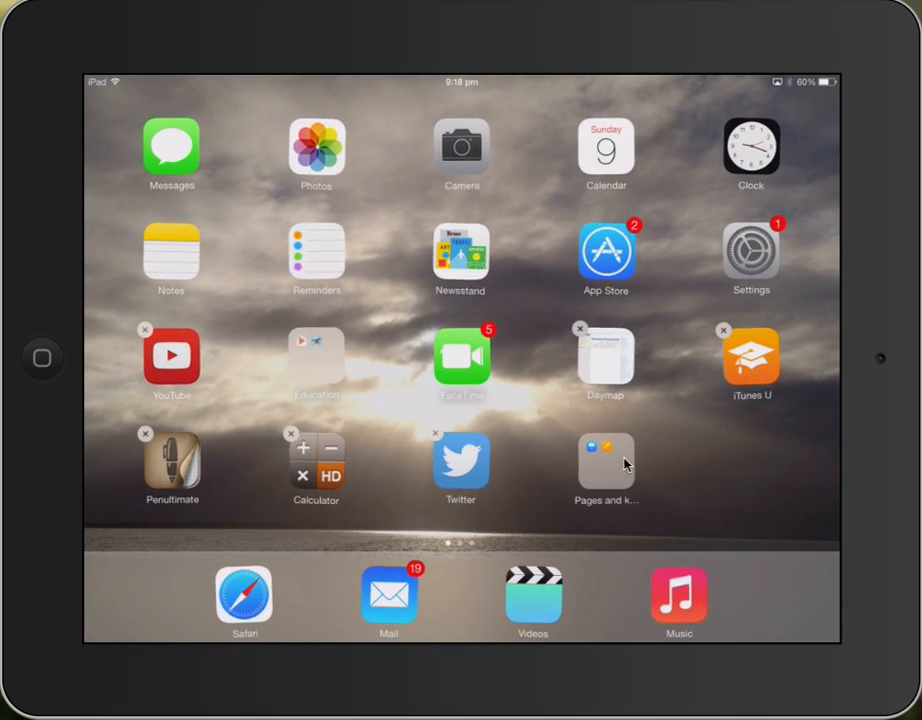
mouse_move(28, 348)
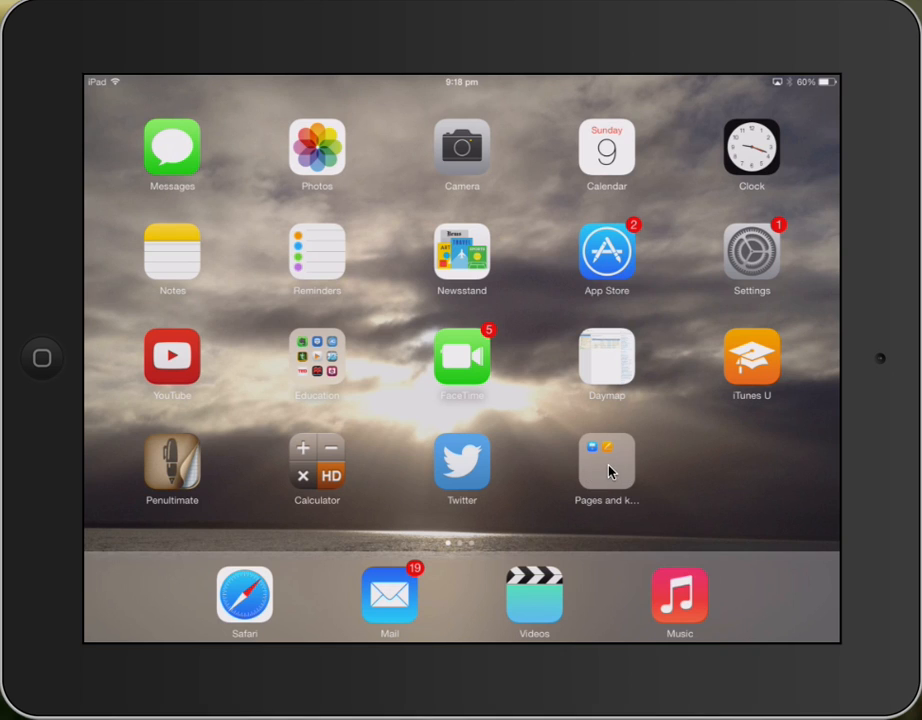
Step: Close the renamed 'Pages and keynote' folder and end icon editing
left_click(606, 464)
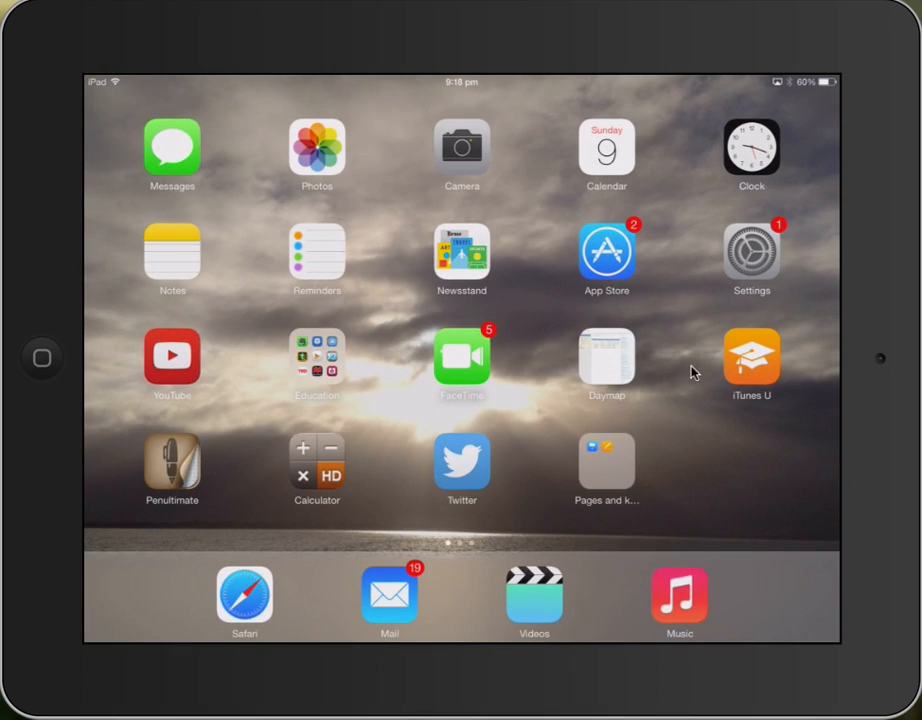
mouse_move(768, 368)
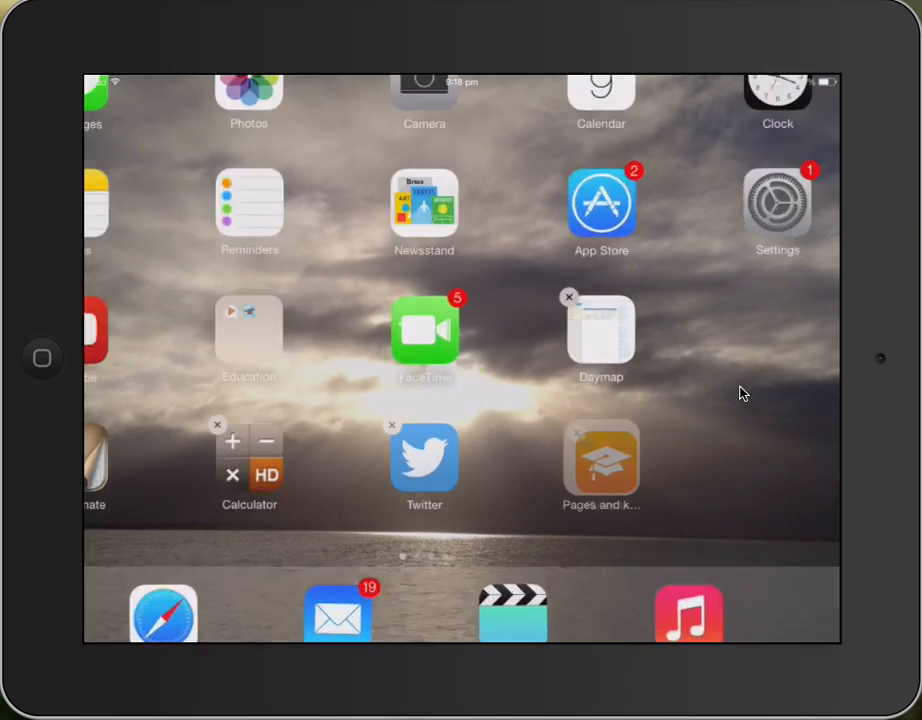
Step: Hold an icon until the home screen icons jiggle again
left_click(600, 458)
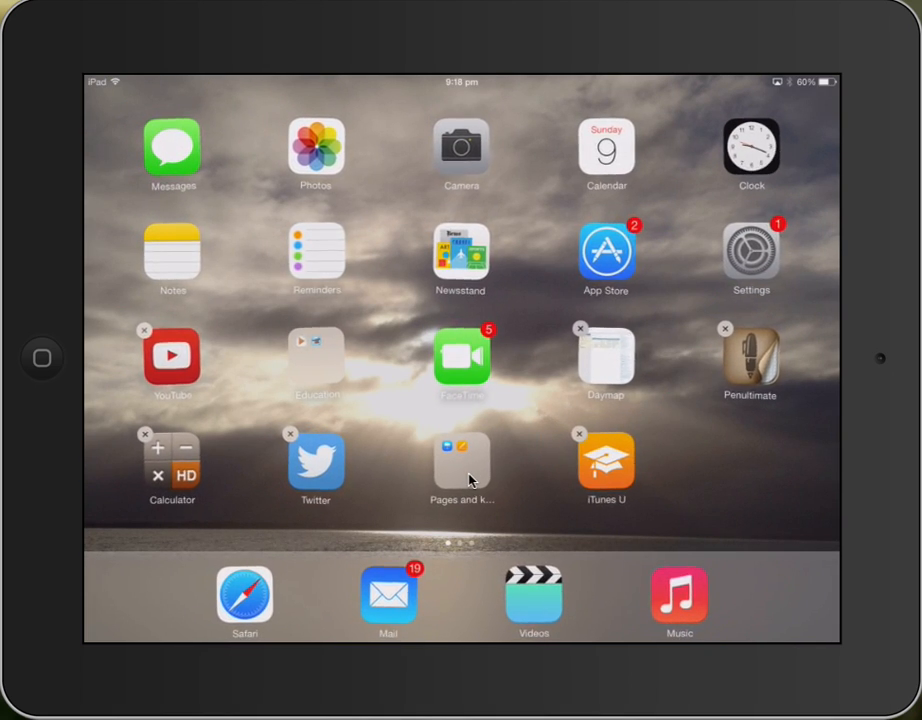
Step: Drag Pages and then Keynote out of the folder so the emptied folder disappears
left_click(460, 464)
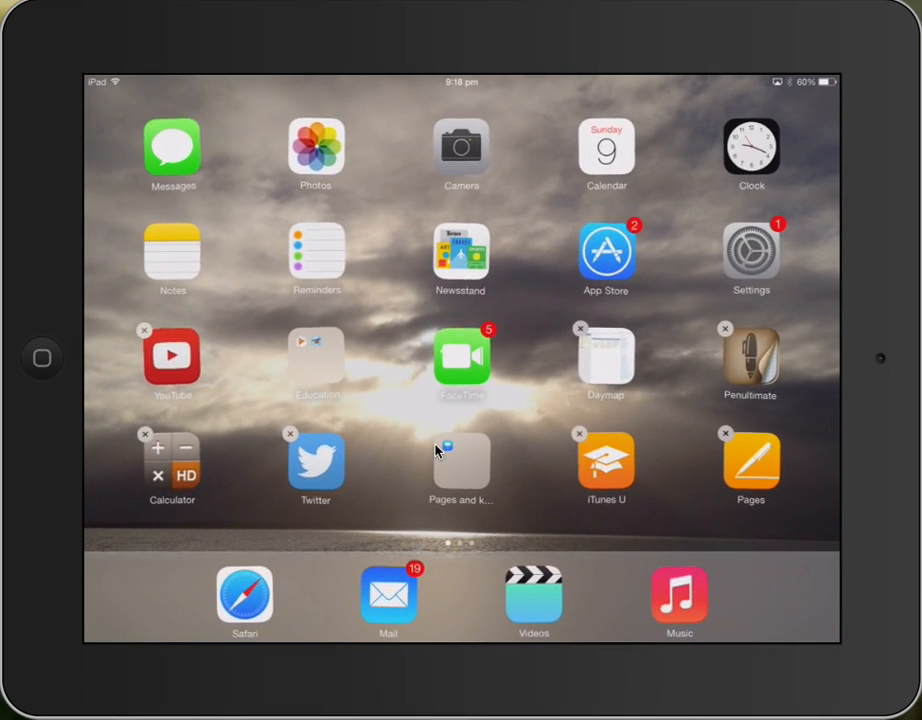
mouse_move(450, 470)
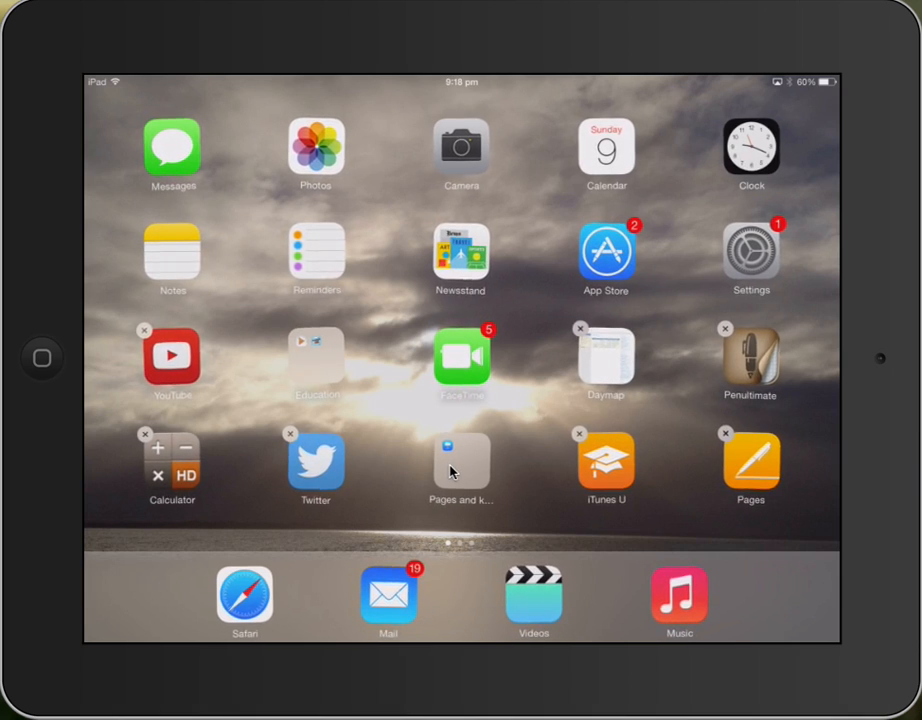
left_click(460, 464)
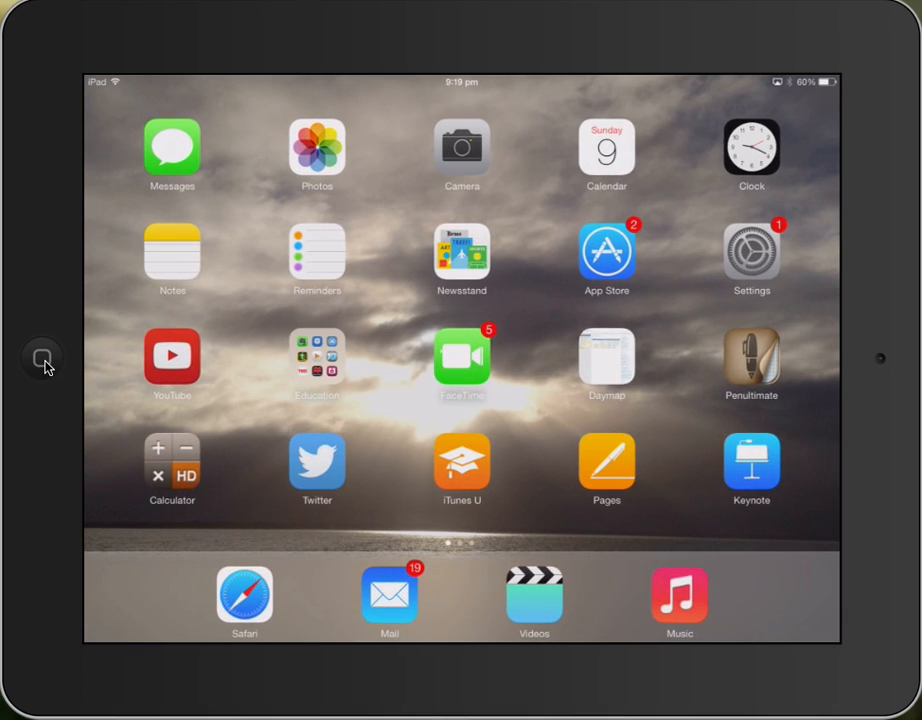
mouse_move(404, 424)
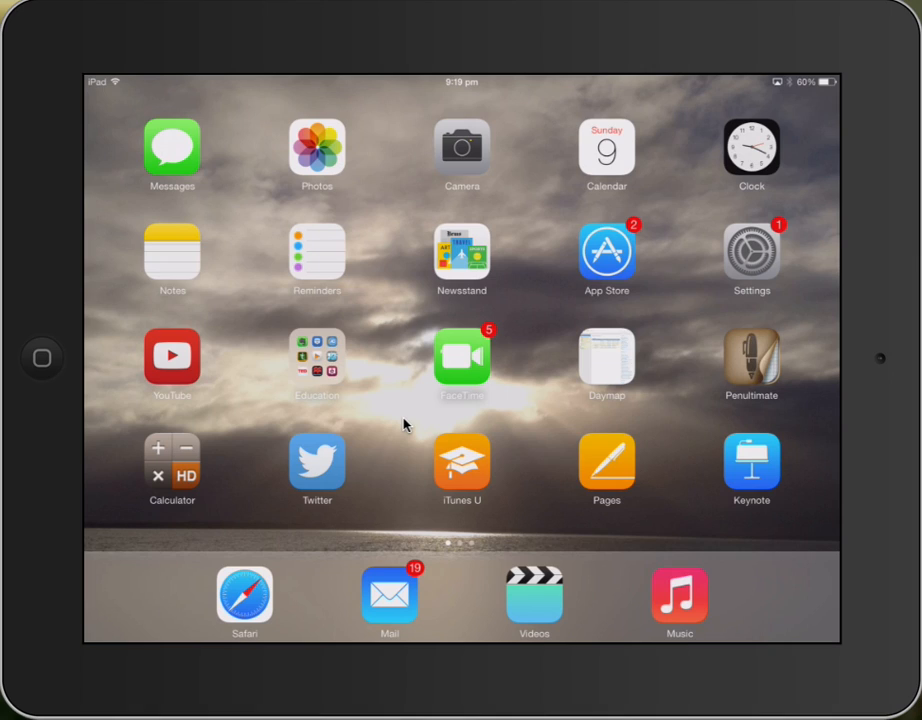
mouse_move(548, 464)
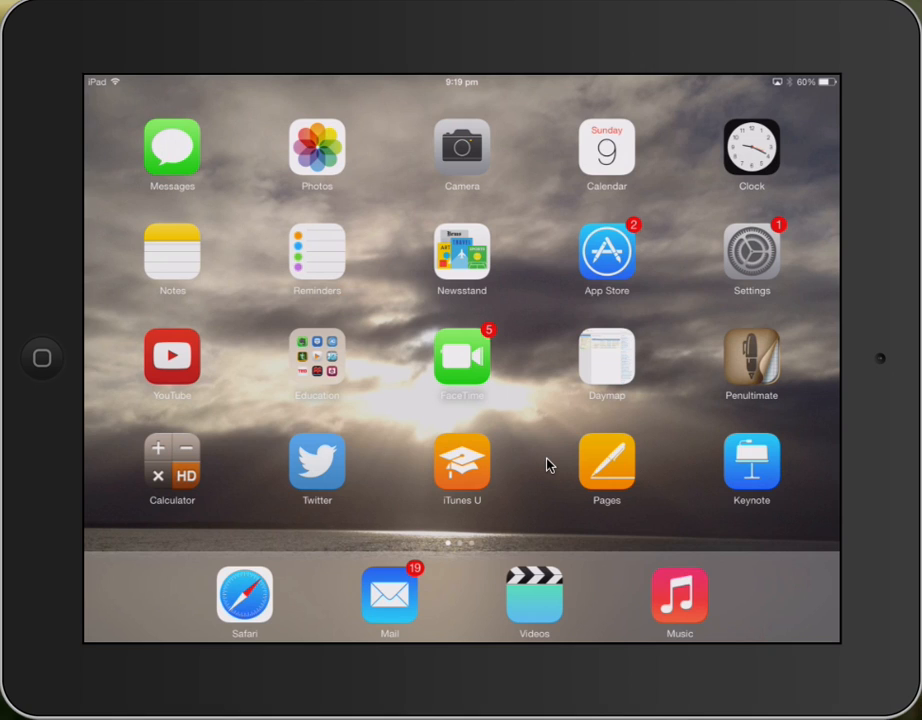
Step: Swipe to the second home page of folders and back to the first page
scroll("left", 3)
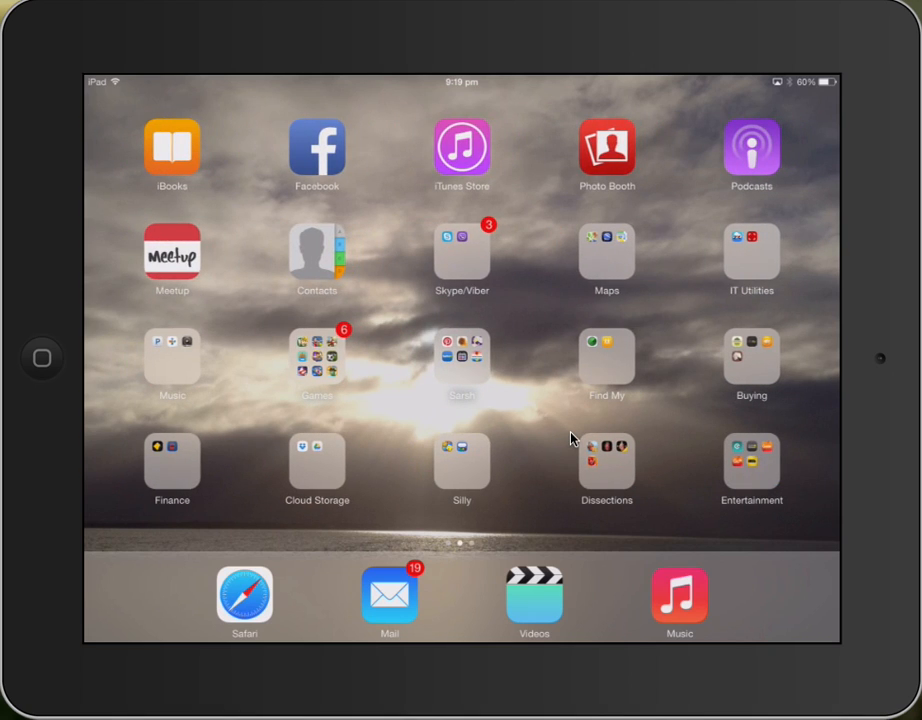
scroll("left", 3)
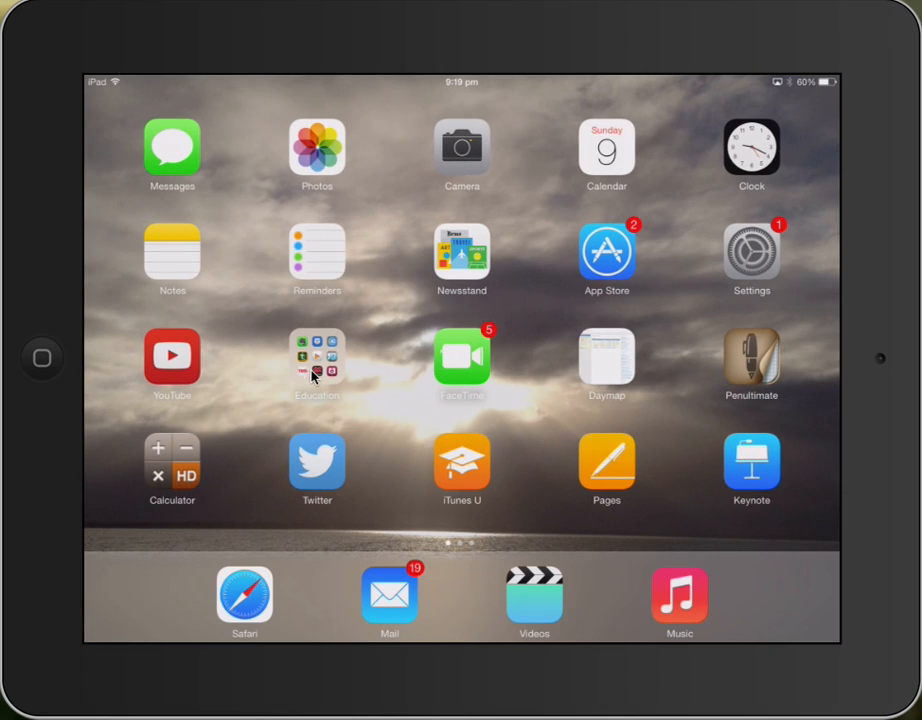
Step: View the Education folder's later page showing two apps
left_click(316, 356)
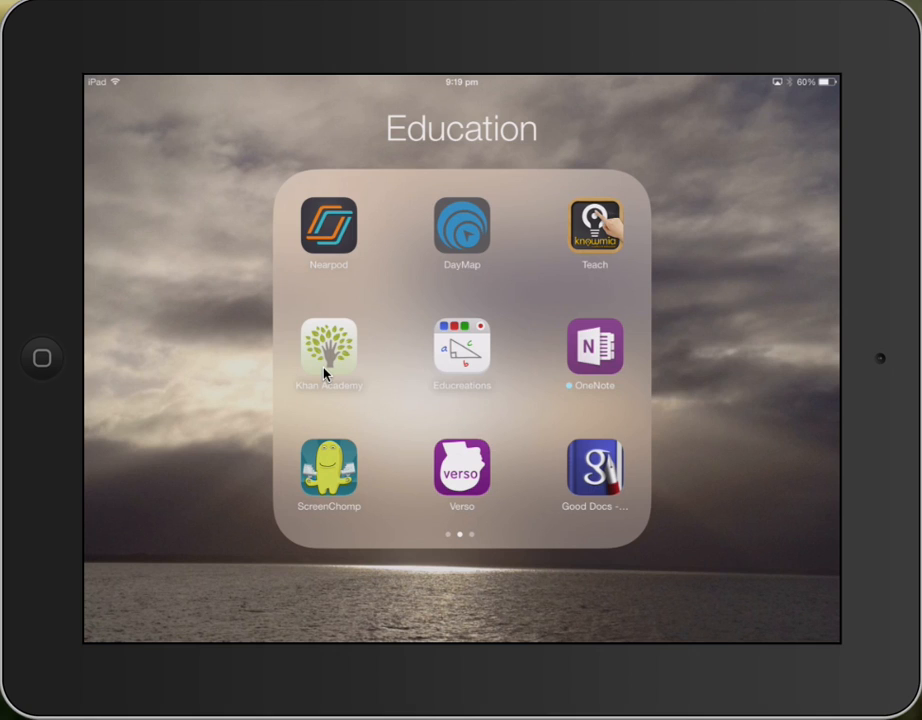
scroll("left", 3)
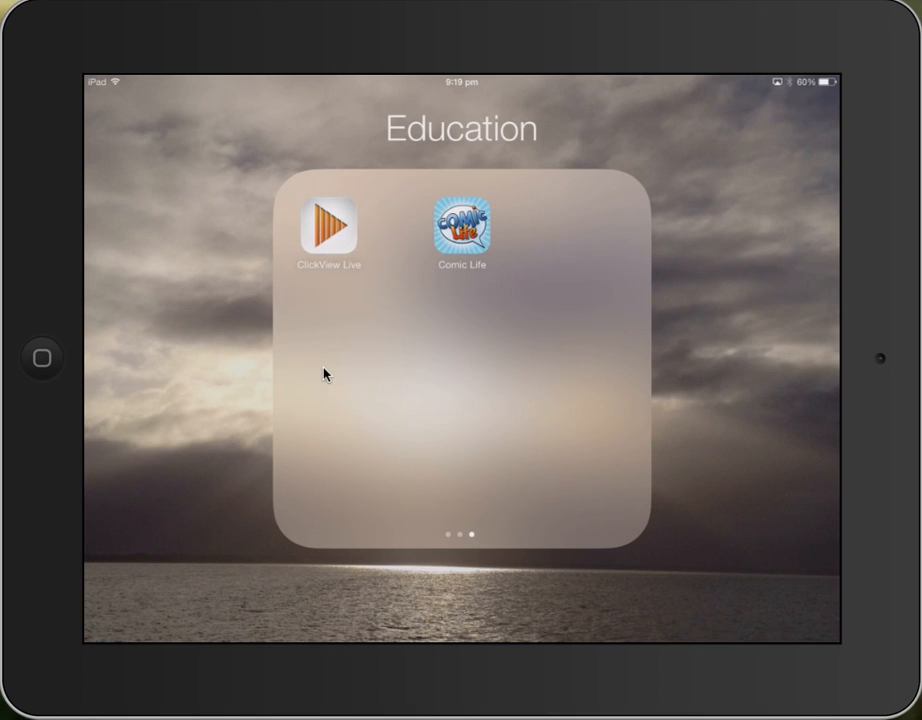